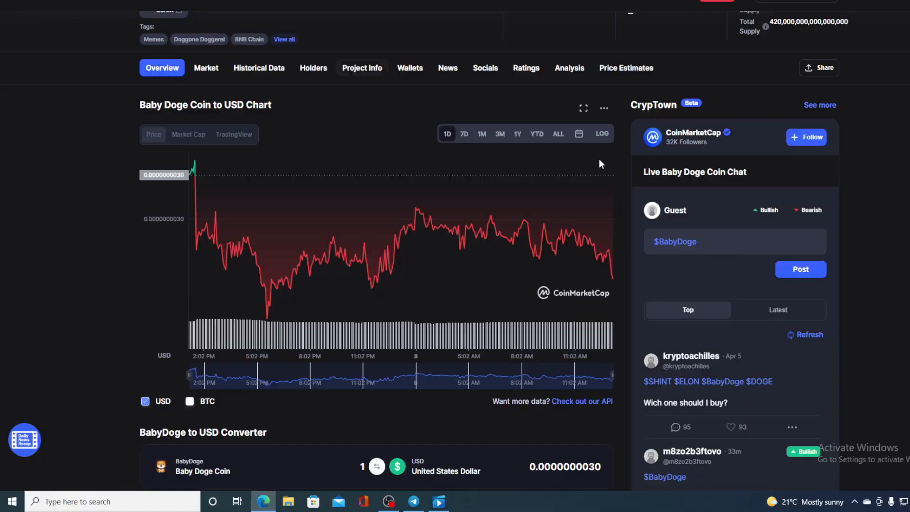
Step: Scroll the Baby Doge Coin page back to price $0.000000002967 and volume $9,949,906
{"action": "scroll", "scroll_direction": "up", "scroll_amount": 3}
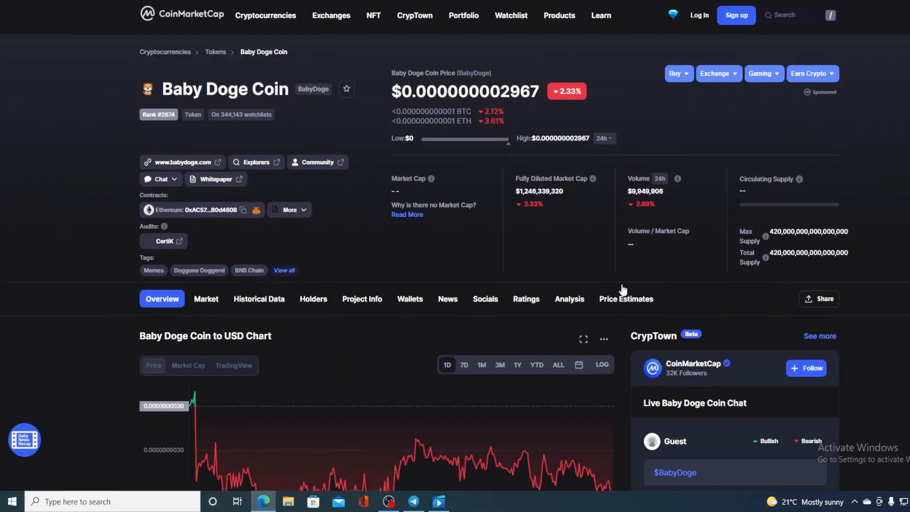
{"action": "mouse_move", "coordinate": [624, 114]}
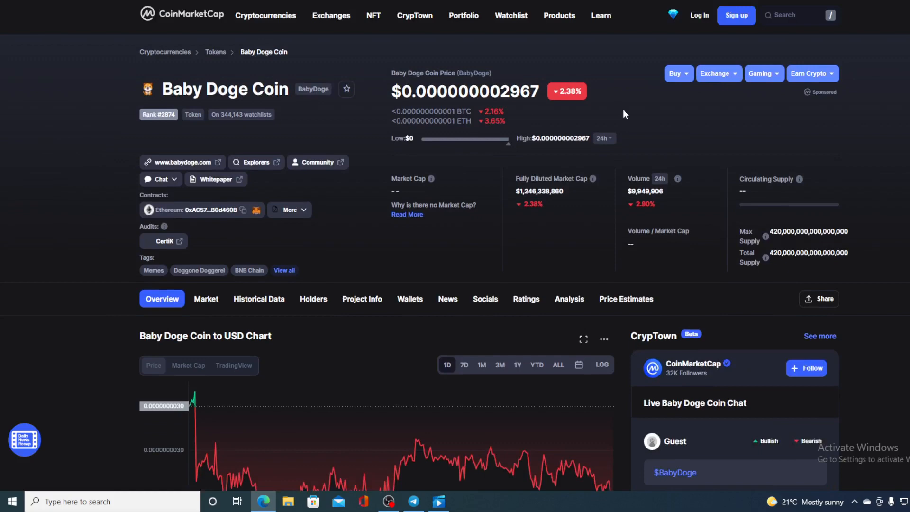
{"action": "scroll", "scroll_direction": "down", "scroll_amount": 3}
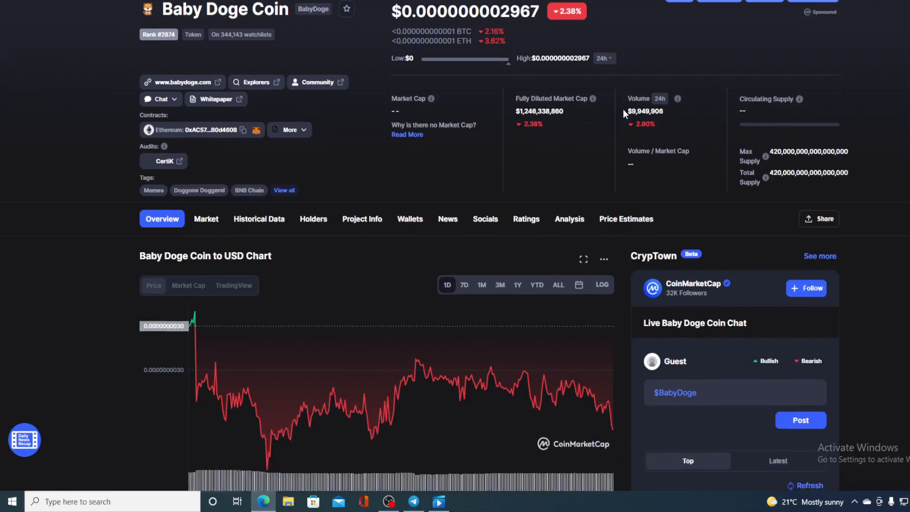
{"action": "scroll", "scroll_direction": "down", "scroll_amount": 3}
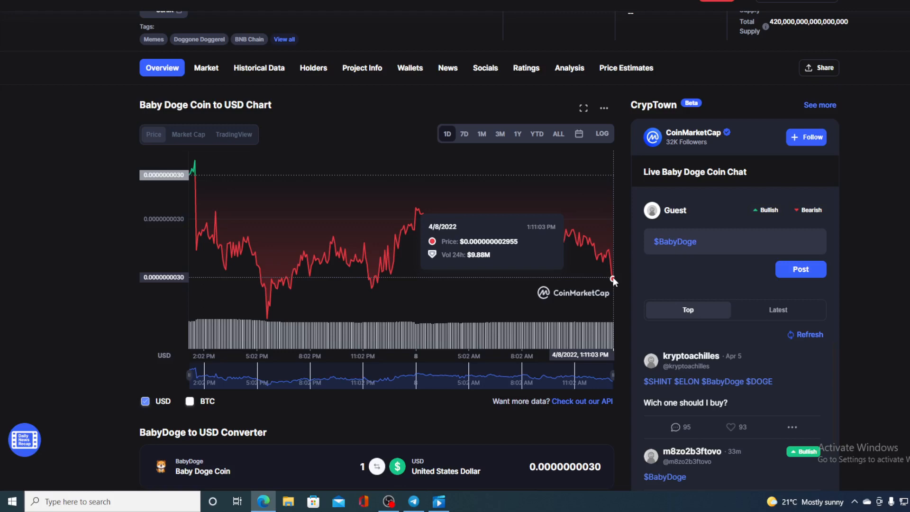
{"action": "mouse_move", "coordinate": [623, 281]}
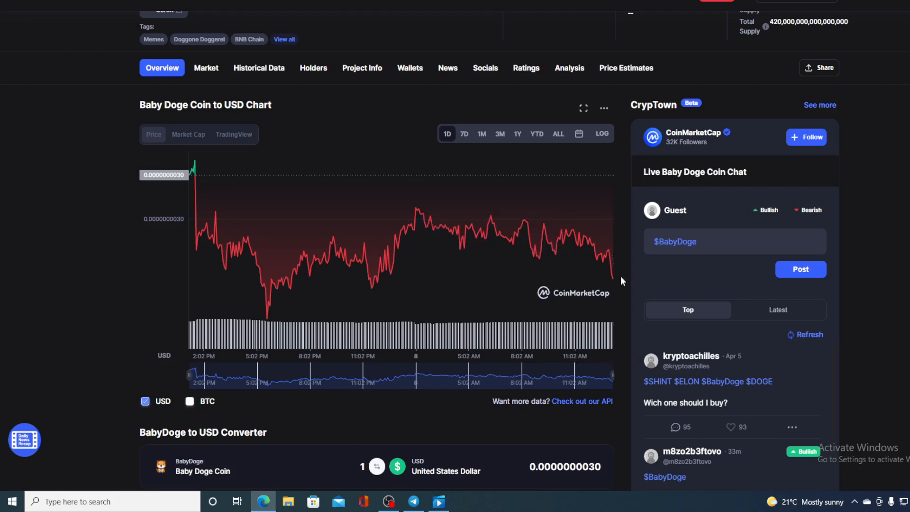
{"action": "scroll", "scroll_direction": "up", "scroll_amount": 3}
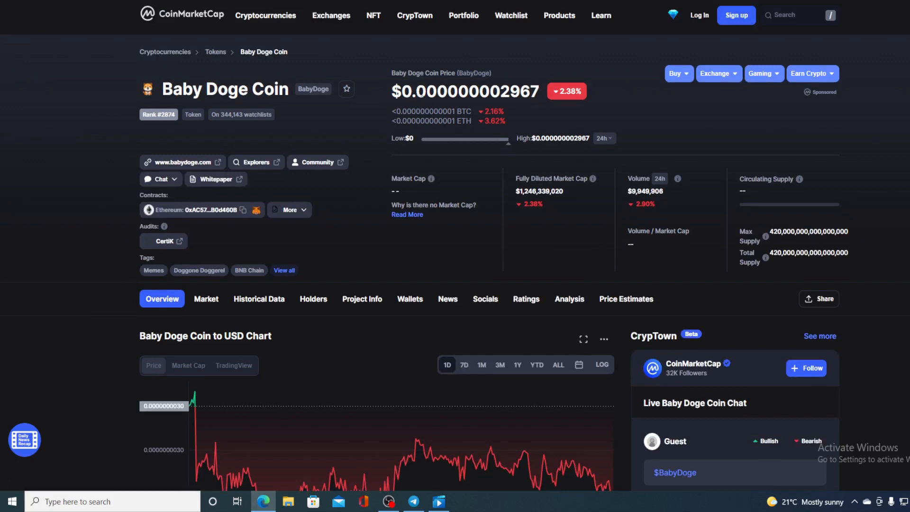
{"action": "mouse_move", "coordinate": [626, 114]}
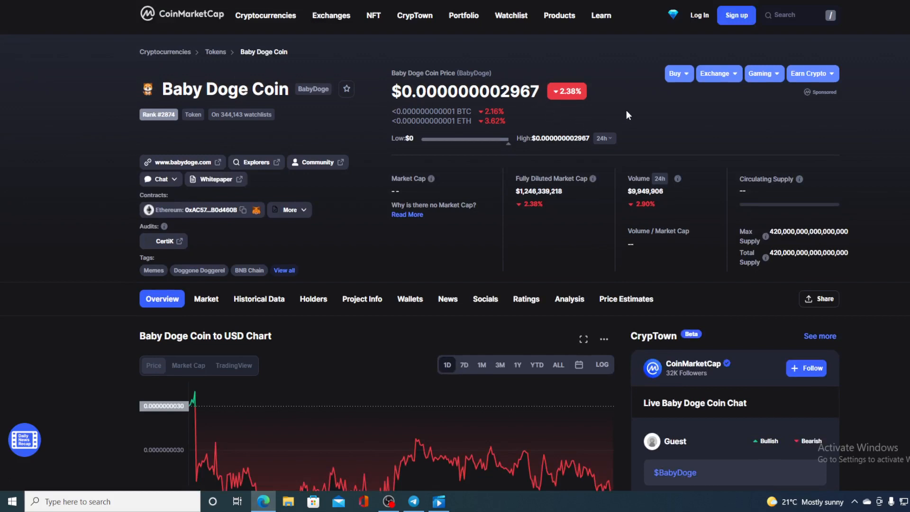
{"action": "mouse_move", "coordinate": [594, 72]}
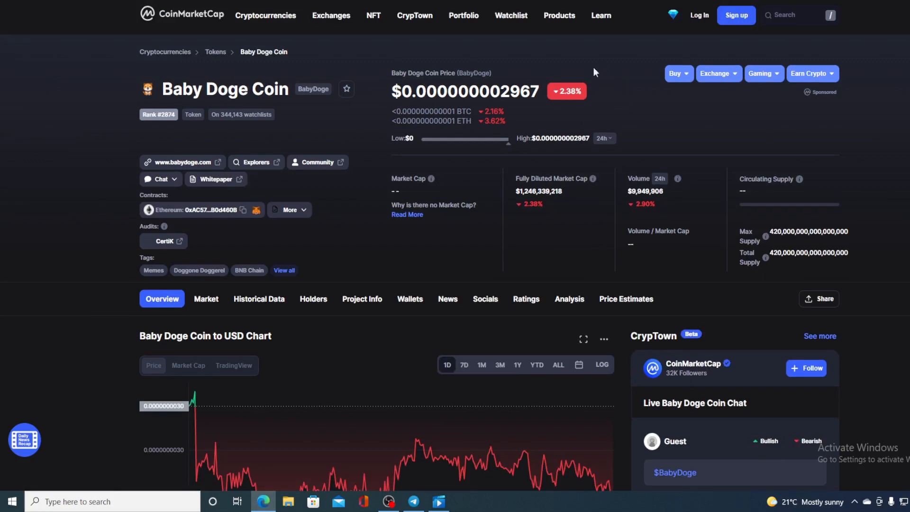
{"action": "mouse_move", "coordinate": [681, 148]}
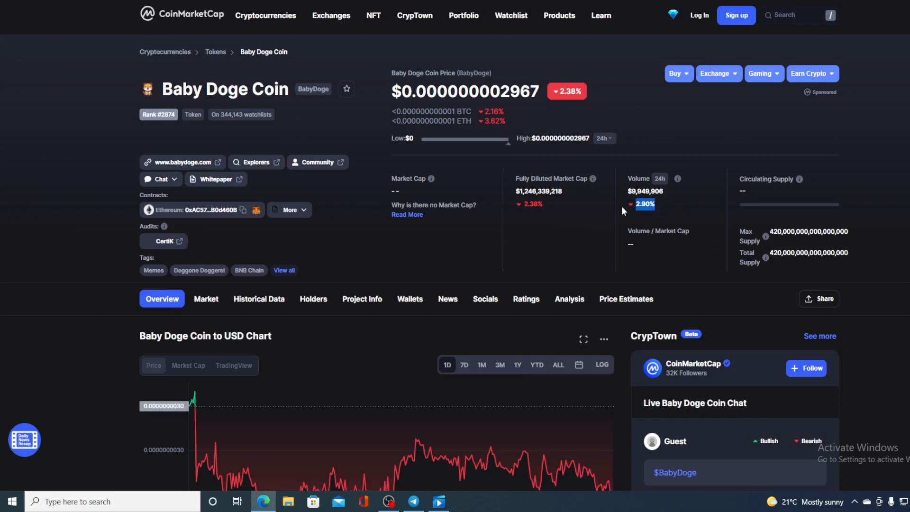
{"action": "mouse_move", "coordinate": [360, 238]}
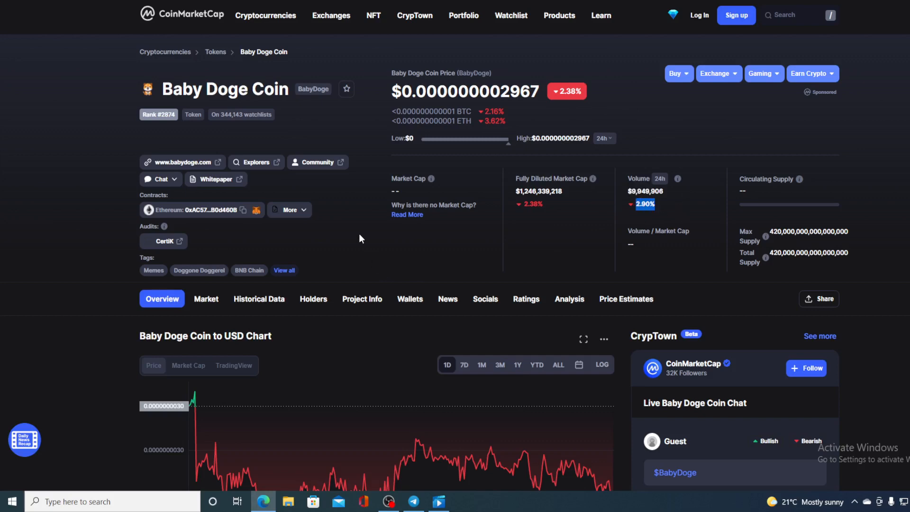
Step: Scroll down to the one-day Baby Doge Coin to USD price chart
{"action": "scroll", "scroll_direction": "down", "scroll_amount": 3}
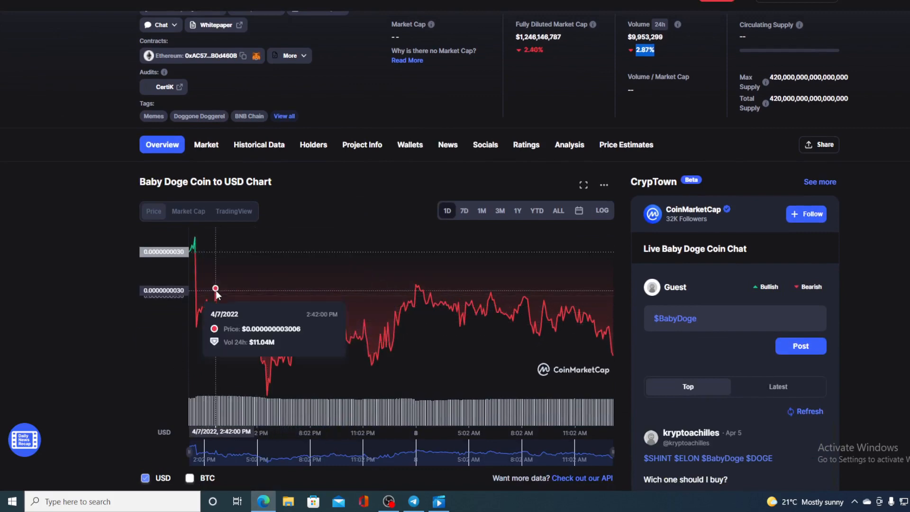
{"action": "mouse_move", "coordinate": [278, 382]}
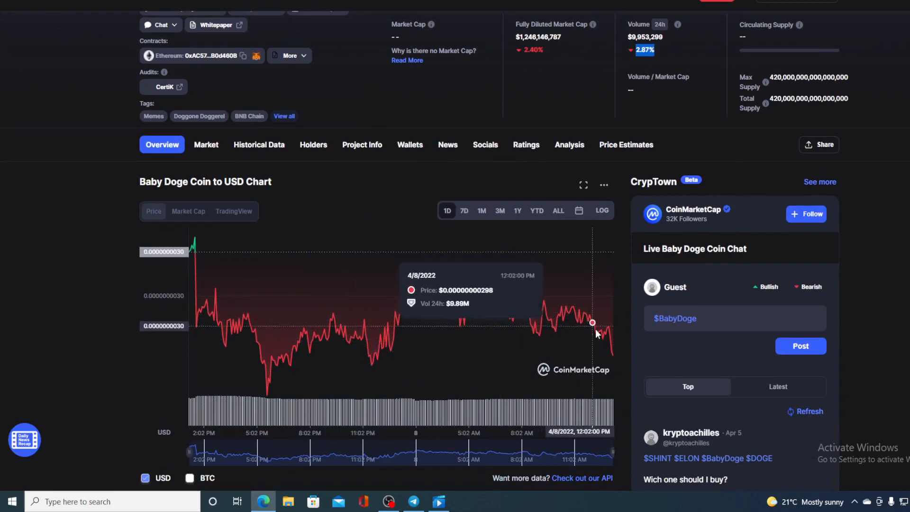
{"action": "mouse_move", "coordinate": [615, 357]}
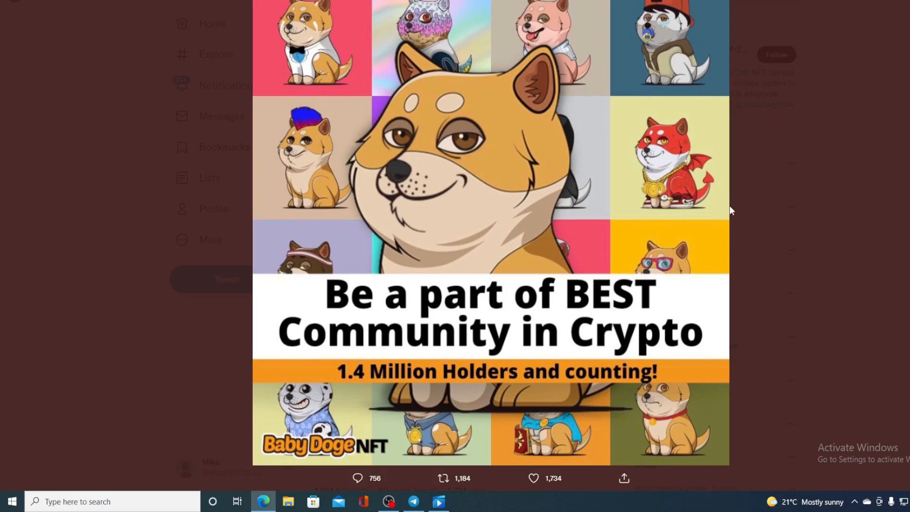
{"action": "mouse_move", "coordinate": [143, 190]}
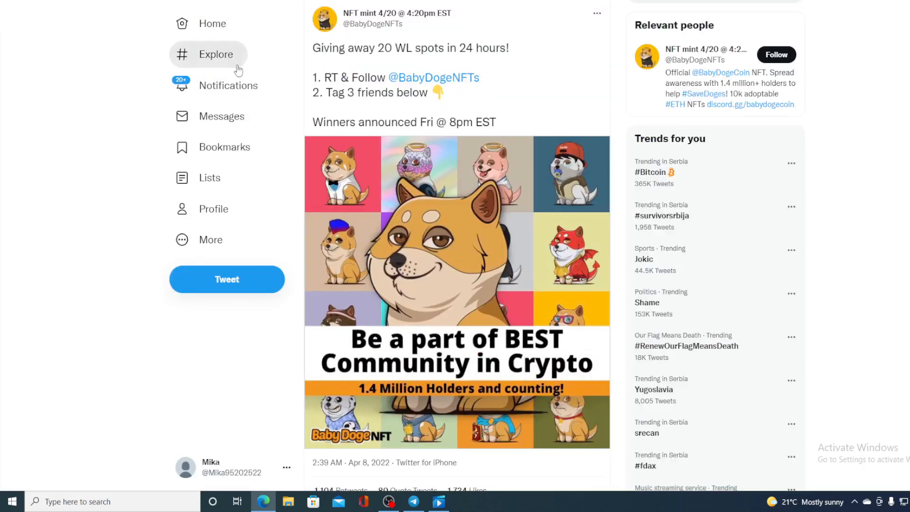
{"action": "mouse_move", "coordinate": [494, 69]}
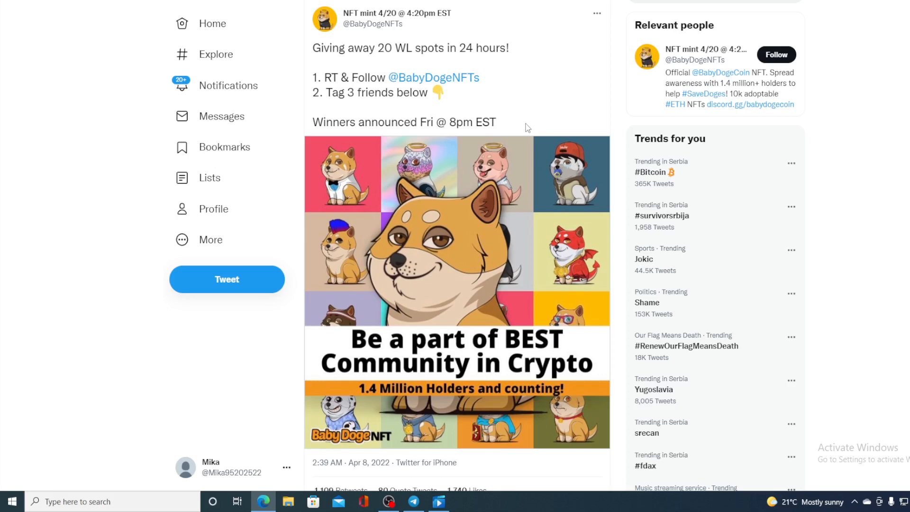
{"action": "mouse_move", "coordinate": [530, 34]}
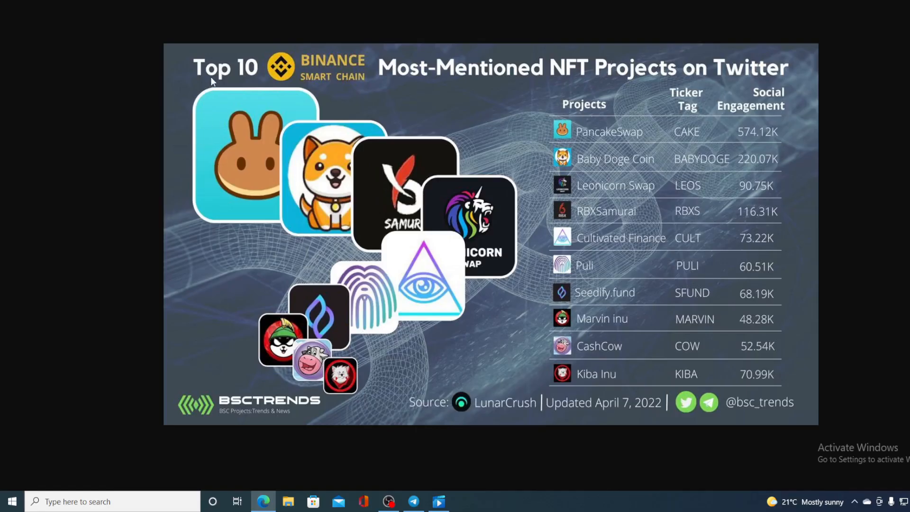
{"action": "mouse_move", "coordinate": [366, 94]}
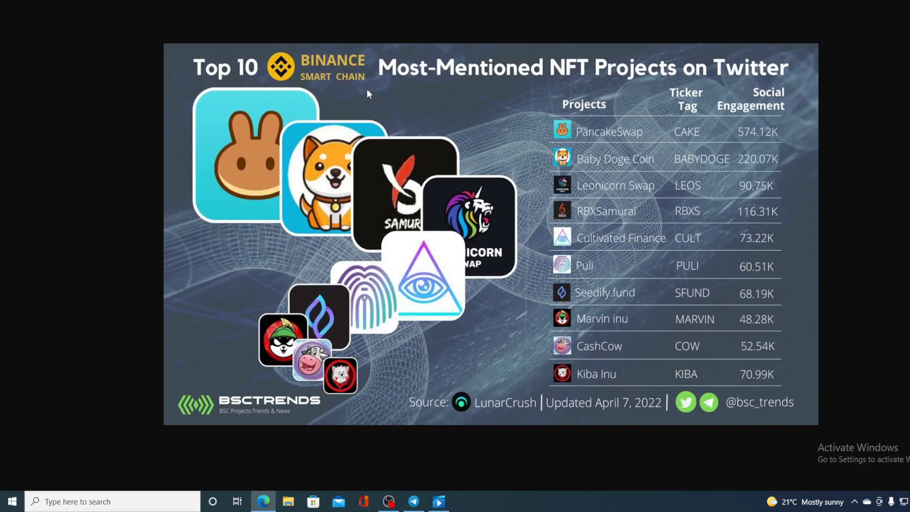
{"action": "mouse_move", "coordinate": [765, 81]}
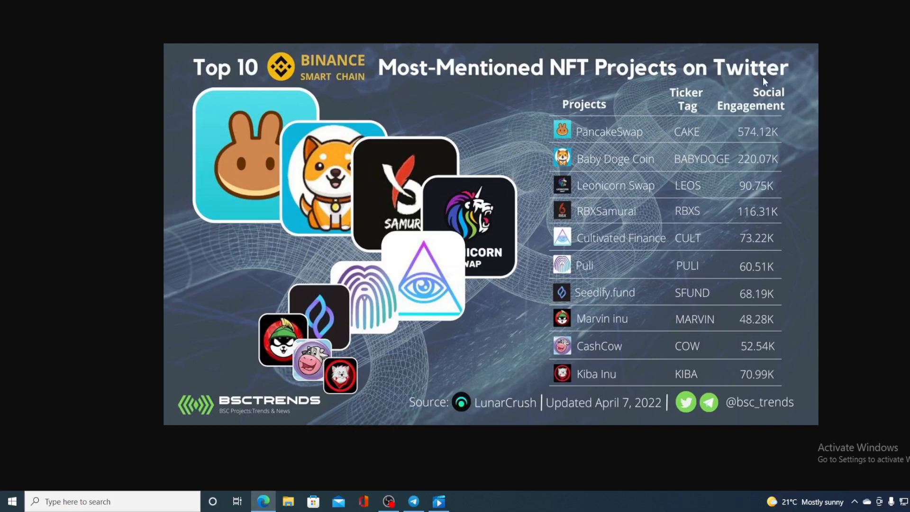
{"action": "mouse_move", "coordinate": [711, 122]}
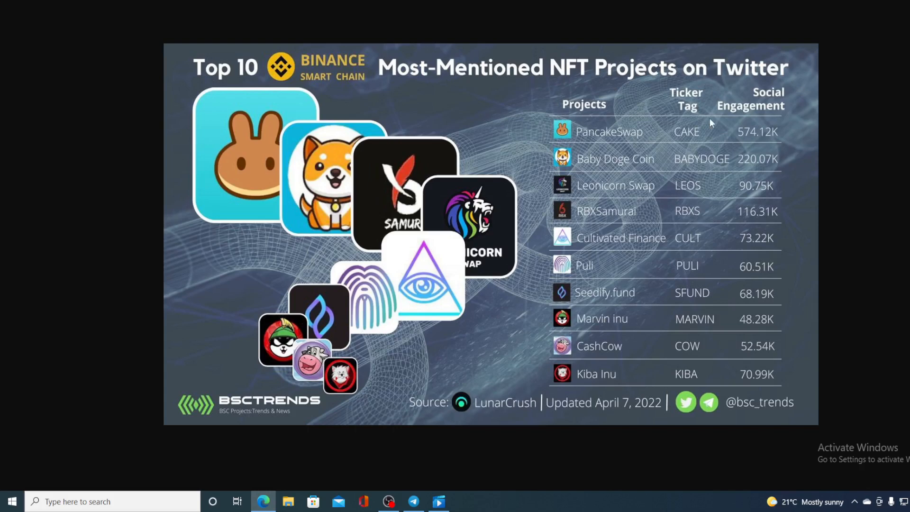
{"action": "mouse_move", "coordinate": [553, 171]}
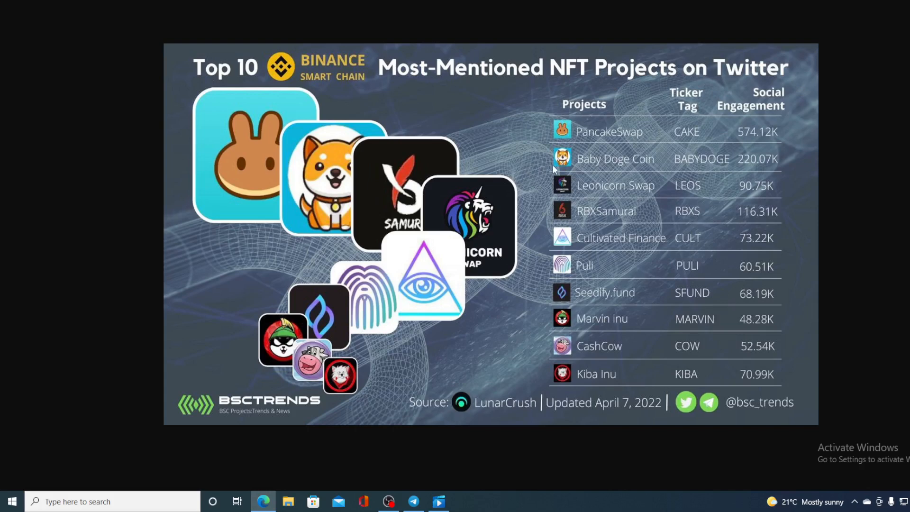
{"action": "mouse_move", "coordinate": [739, 172]}
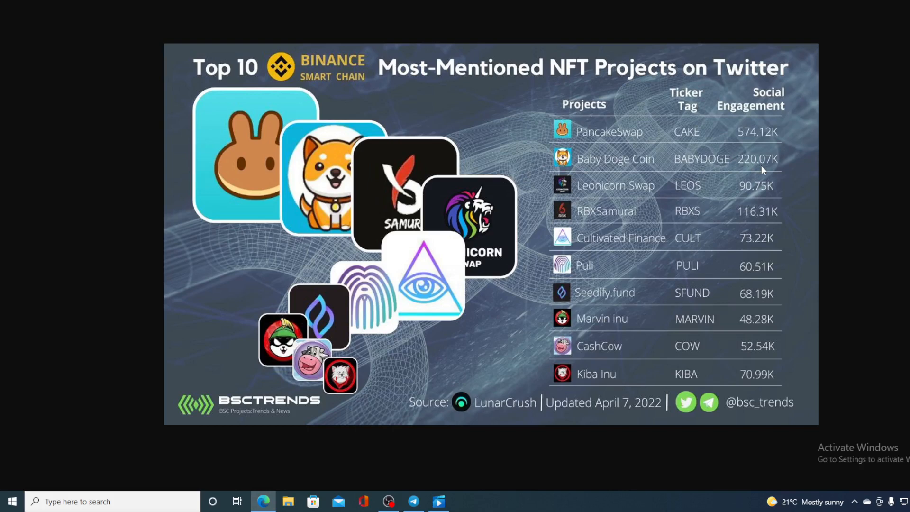
{"action": "mouse_move", "coordinate": [786, 153]}
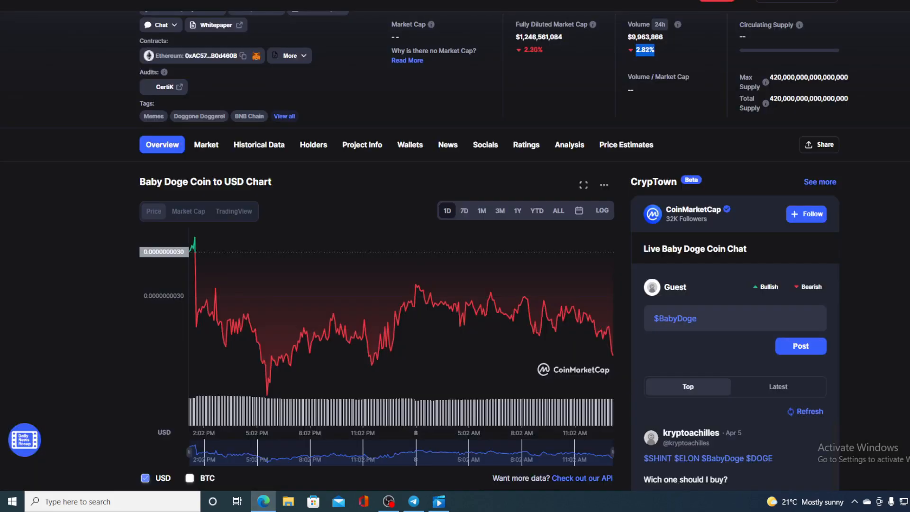
{"action": "mouse_move", "coordinate": [609, 336]}
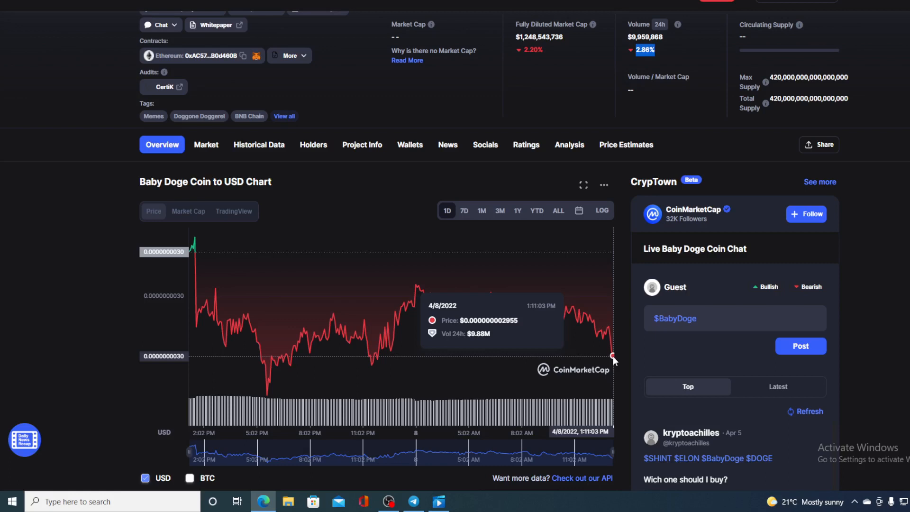
{"action": "mouse_move", "coordinate": [496, 256]}
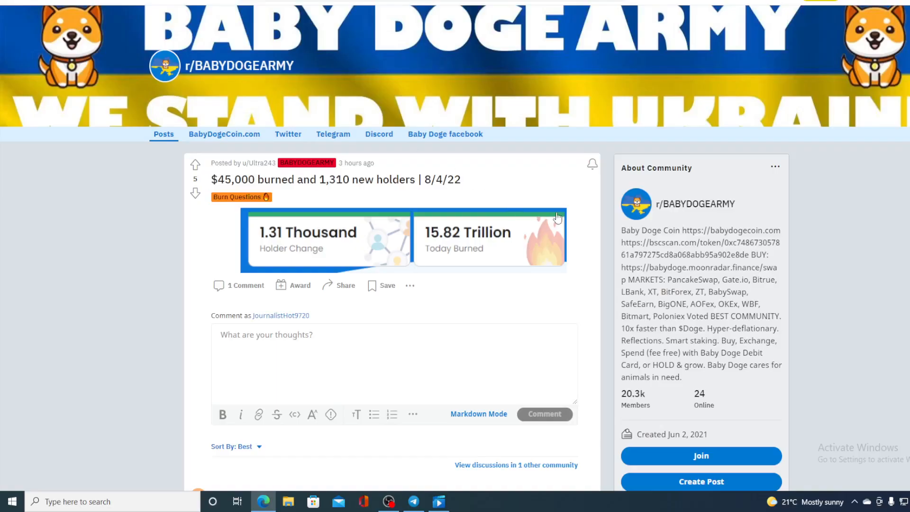
{"action": "mouse_move", "coordinate": [548, 183]}
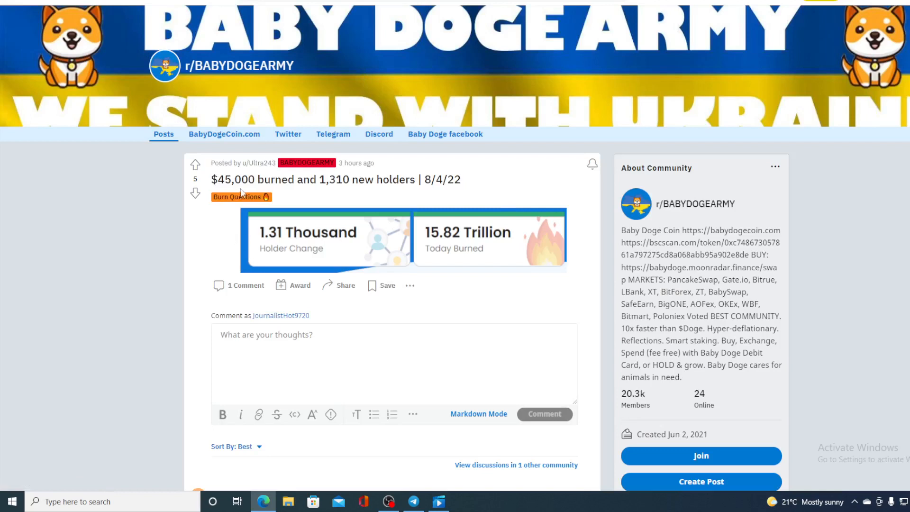
{"action": "mouse_move", "coordinate": [328, 191]}
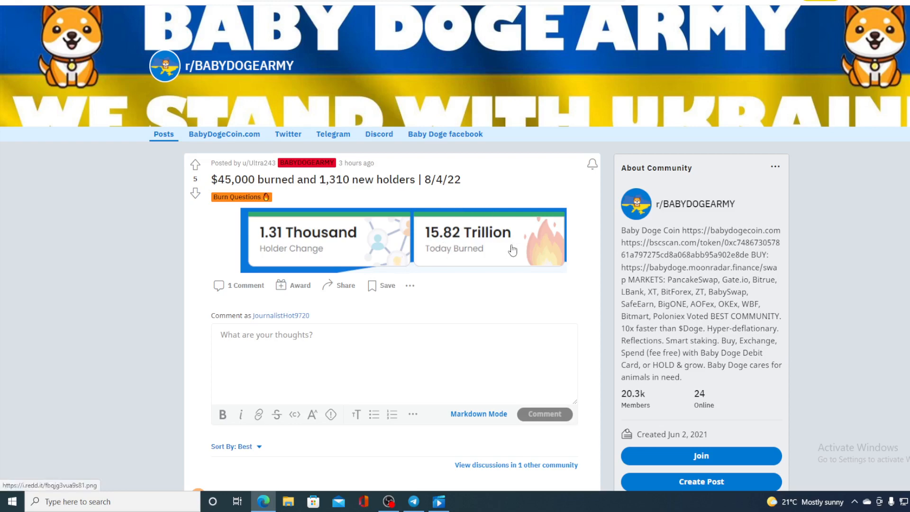
{"action": "mouse_move", "coordinate": [494, 263]}
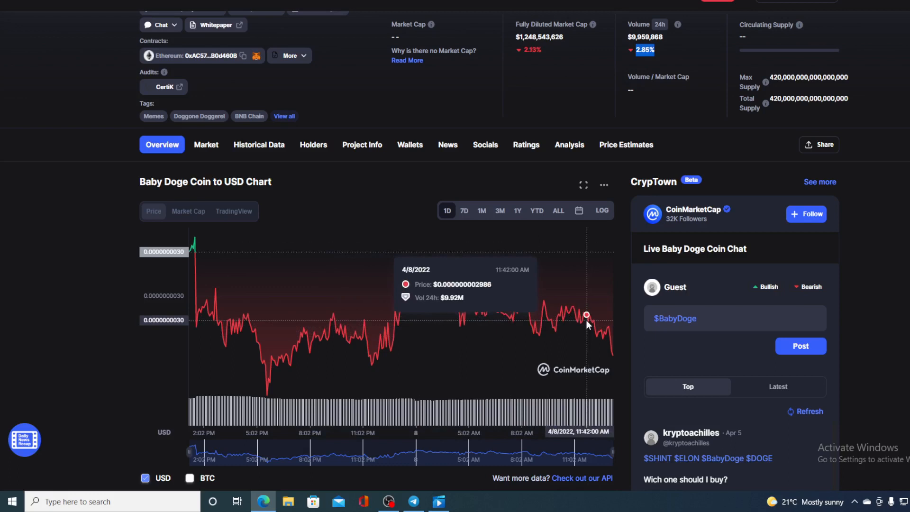
{"action": "mouse_move", "coordinate": [623, 355]}
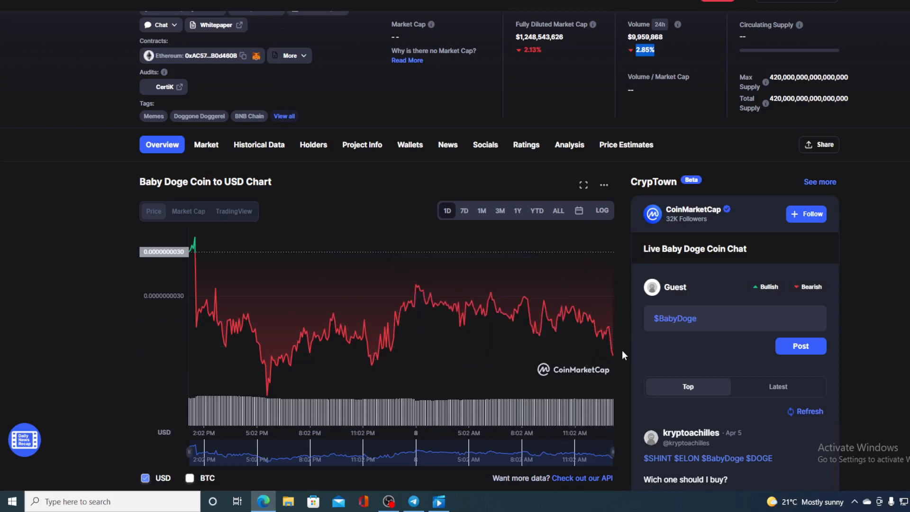
{"action": "mouse_move", "coordinate": [464, 231]}
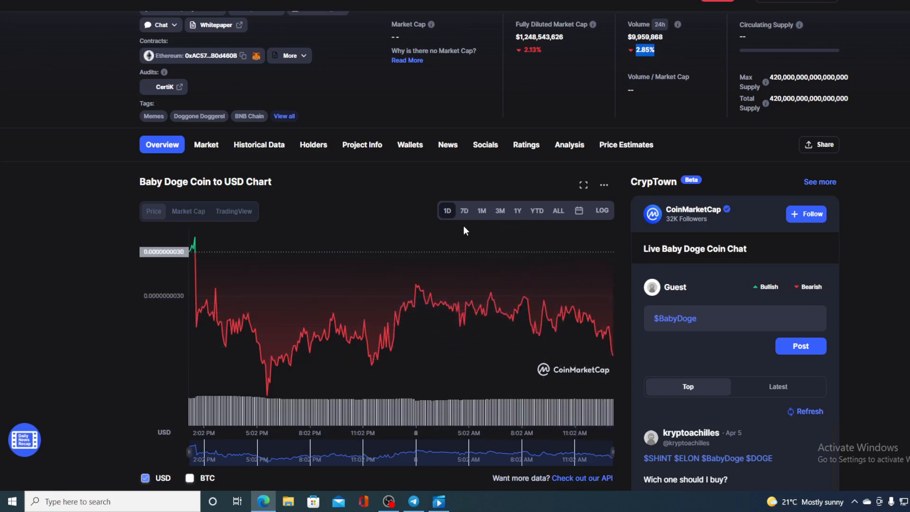
{"action": "left_click", "coordinate": [481, 210]}
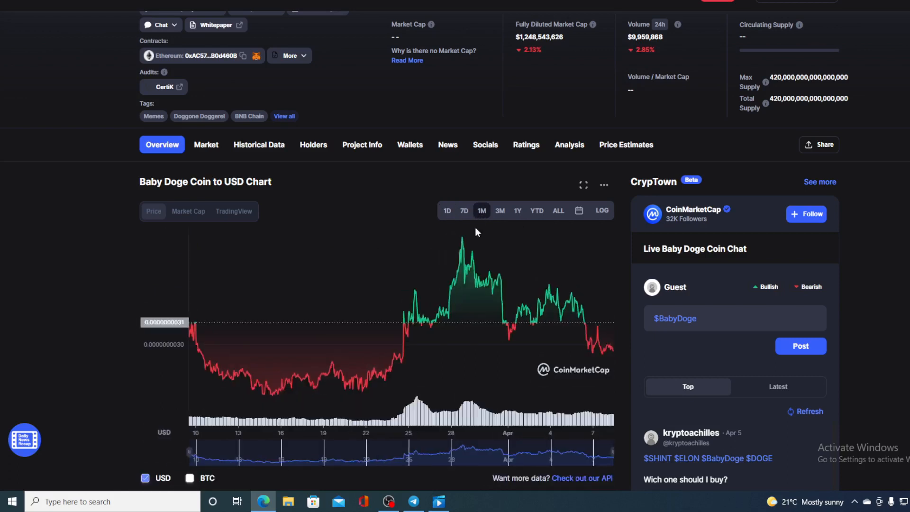
{"action": "mouse_move", "coordinate": [585, 323]}
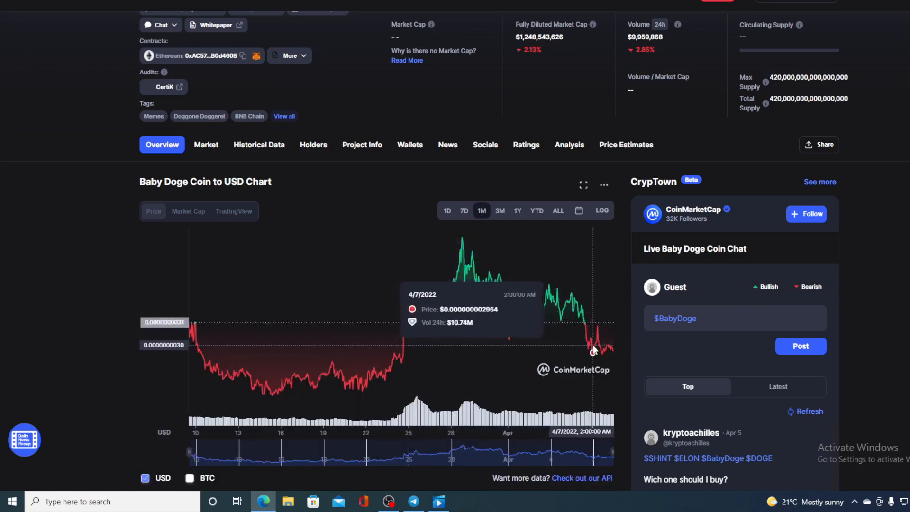
{"action": "mouse_move", "coordinate": [607, 345]}
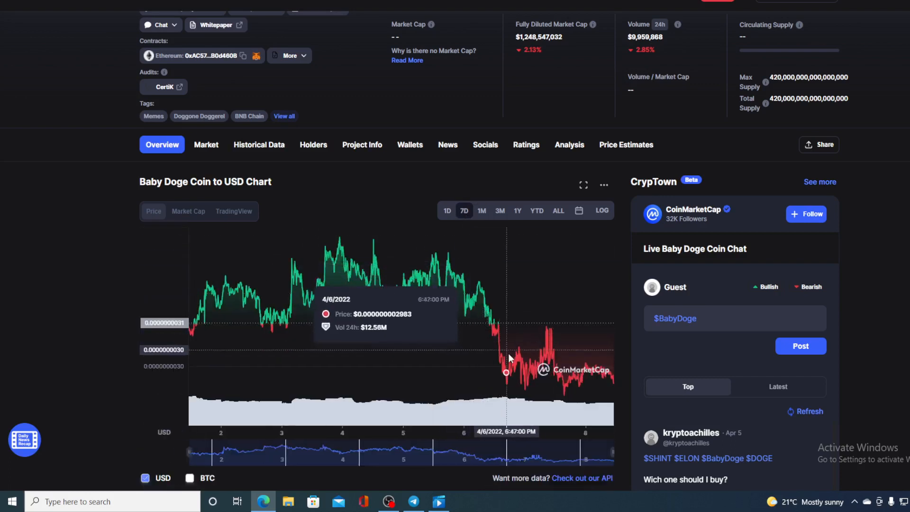
{"action": "mouse_move", "coordinate": [415, 219]}
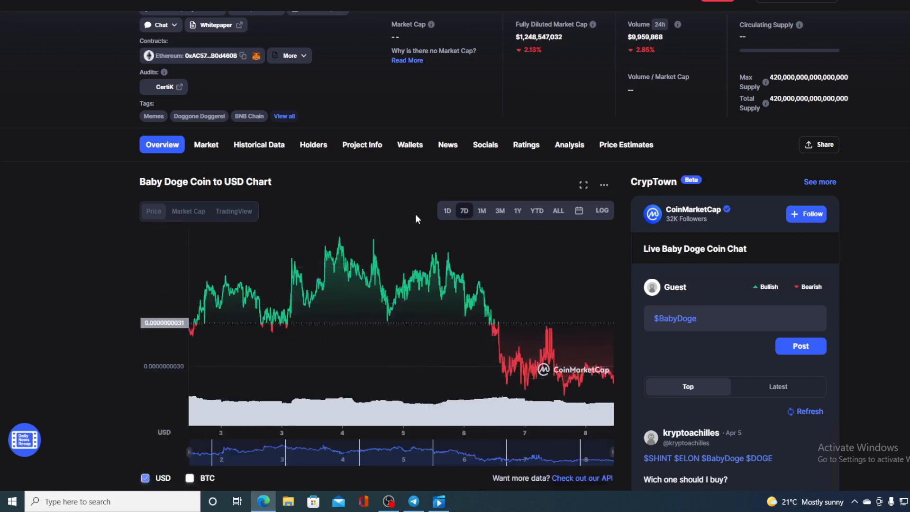
{"action": "left_click", "coordinate": [447, 210]}
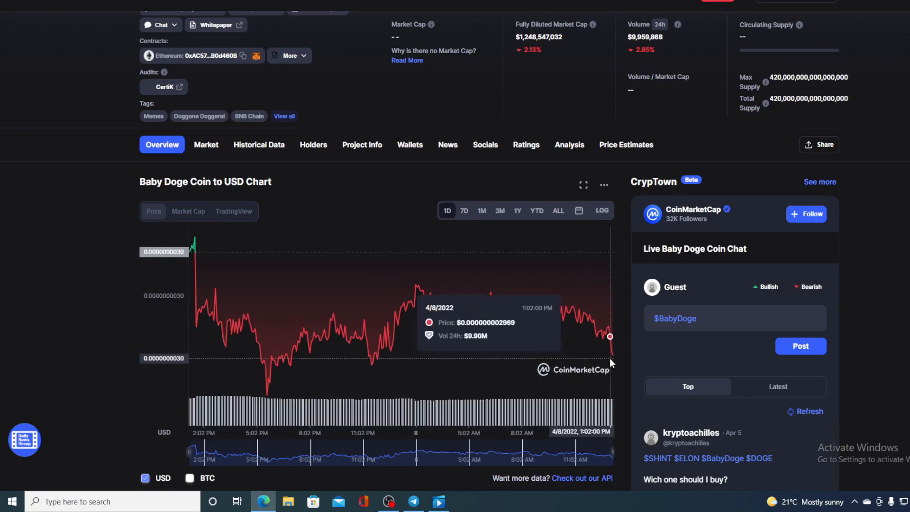
{"action": "mouse_move", "coordinate": [613, 360]}
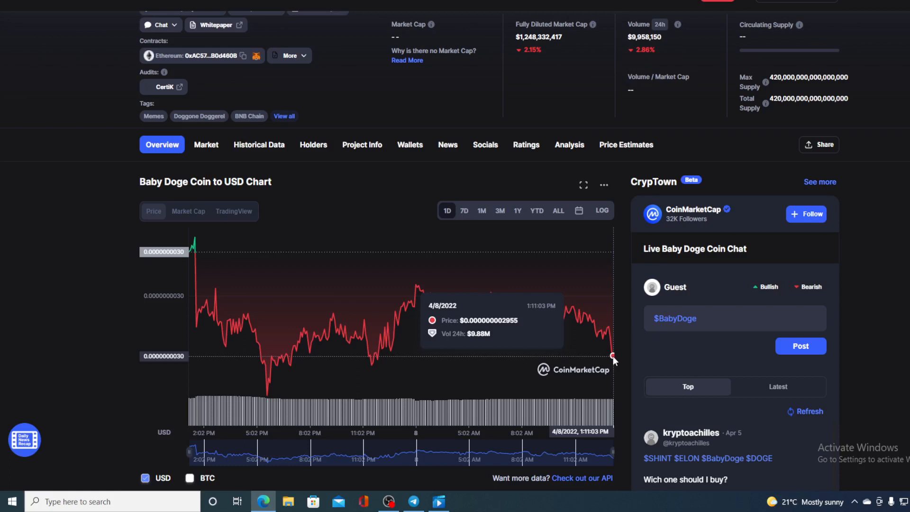
{"action": "mouse_move", "coordinate": [586, 289]}
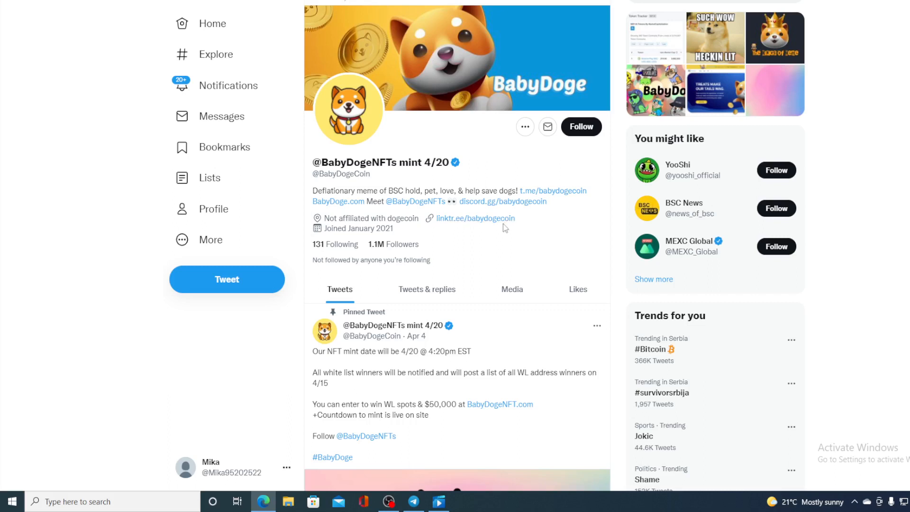
{"action": "mouse_move", "coordinate": [518, 160]}
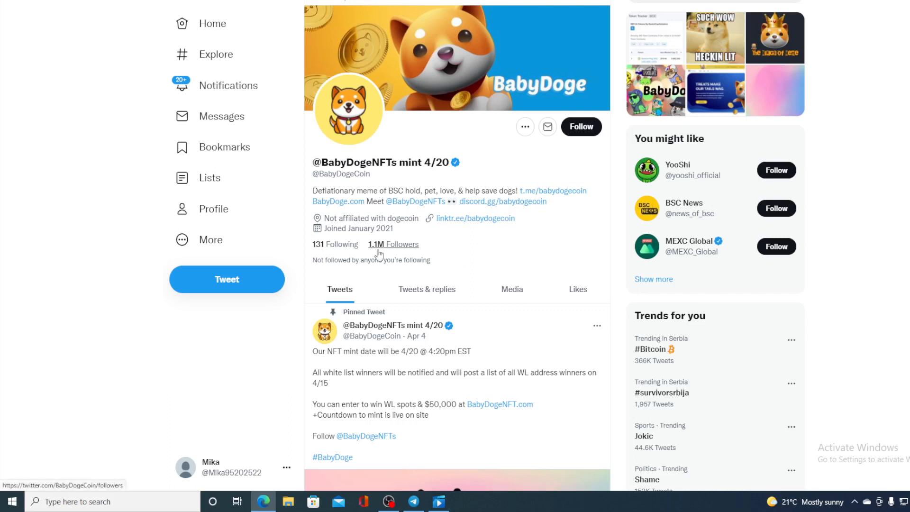
{"action": "mouse_move", "coordinate": [454, 258]}
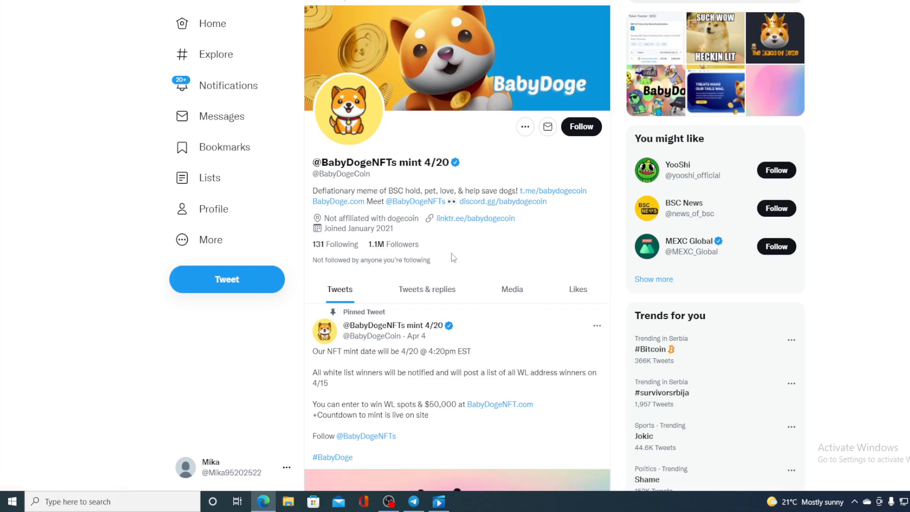
Step: Scroll through the recent tweets on the BabyDogeCoin Twitter profile with 1.1M followers
{"action": "scroll", "scroll_direction": "down", "scroll_amount": 3}
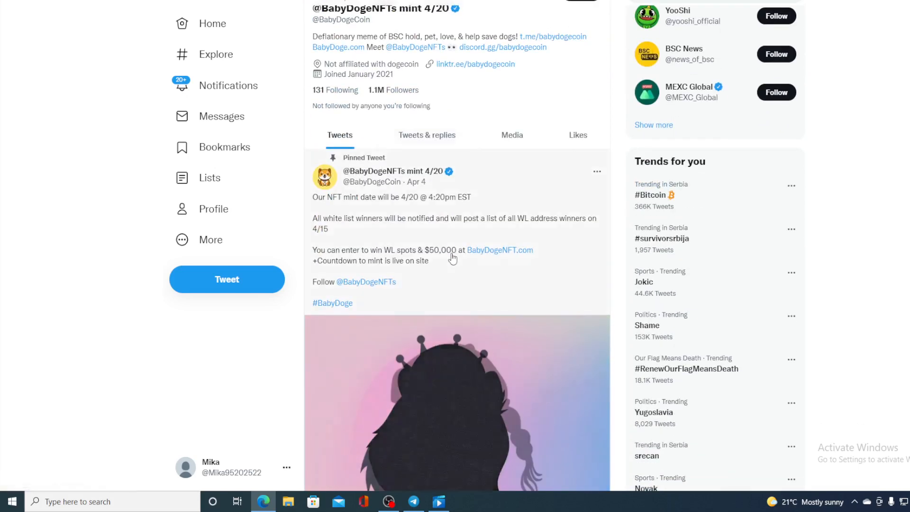
{"action": "scroll", "scroll_direction": "down", "scroll_amount": 3}
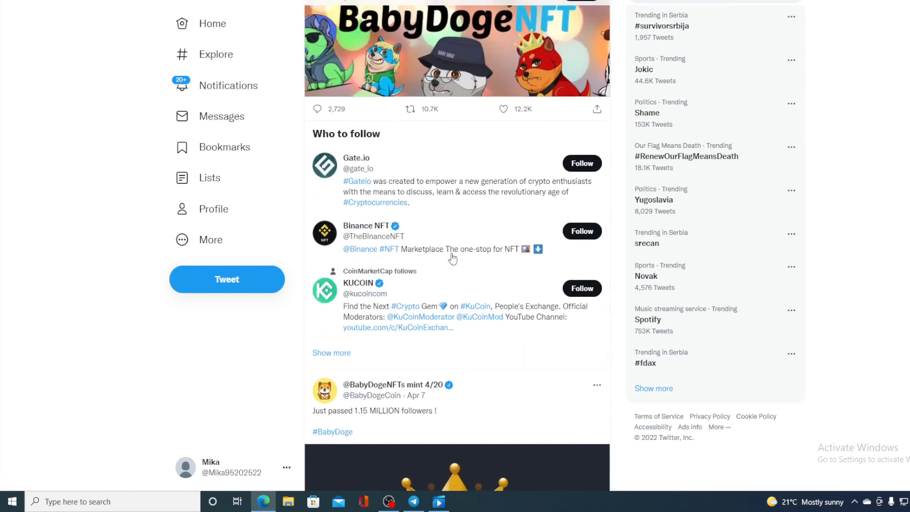
{"action": "scroll", "scroll_direction": "down", "scroll_amount": 3}
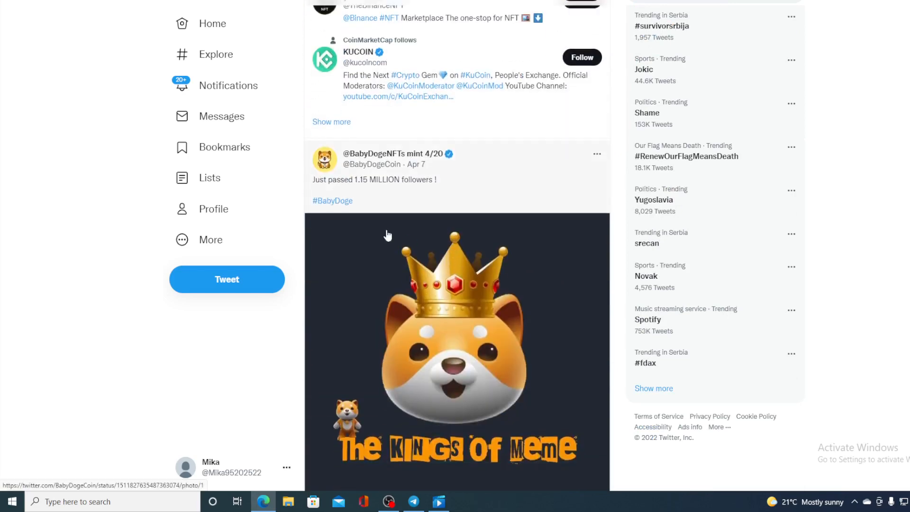
{"action": "mouse_move", "coordinate": [476, 206]}
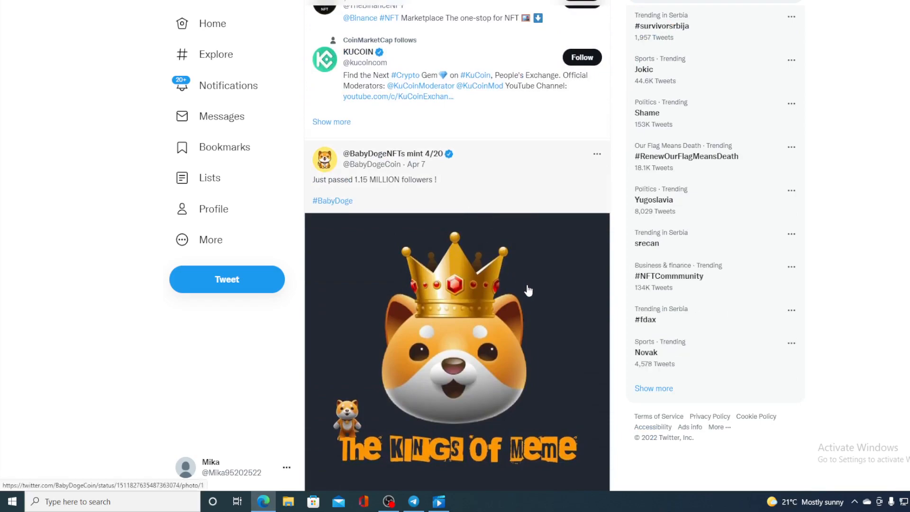
{"action": "scroll", "scroll_direction": "down", "scroll_amount": 3}
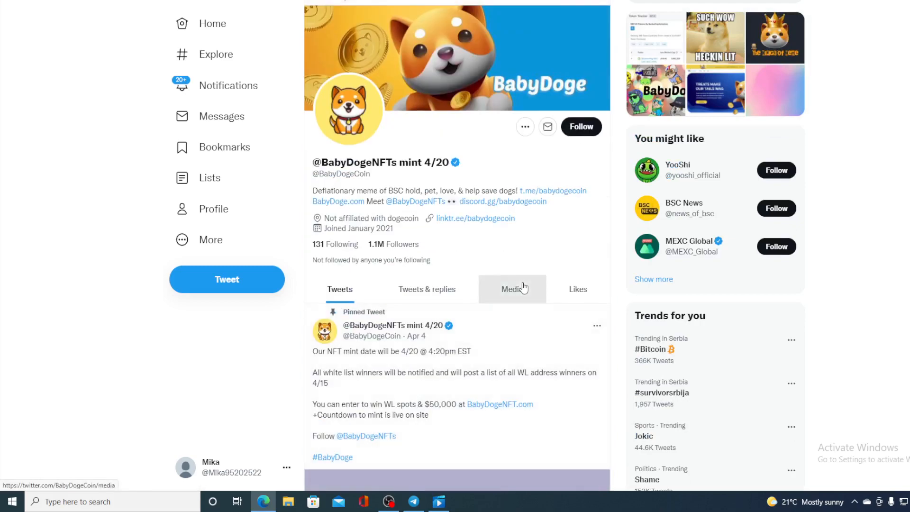
{"action": "scroll", "scroll_direction": "down", "scroll_amount": 3}
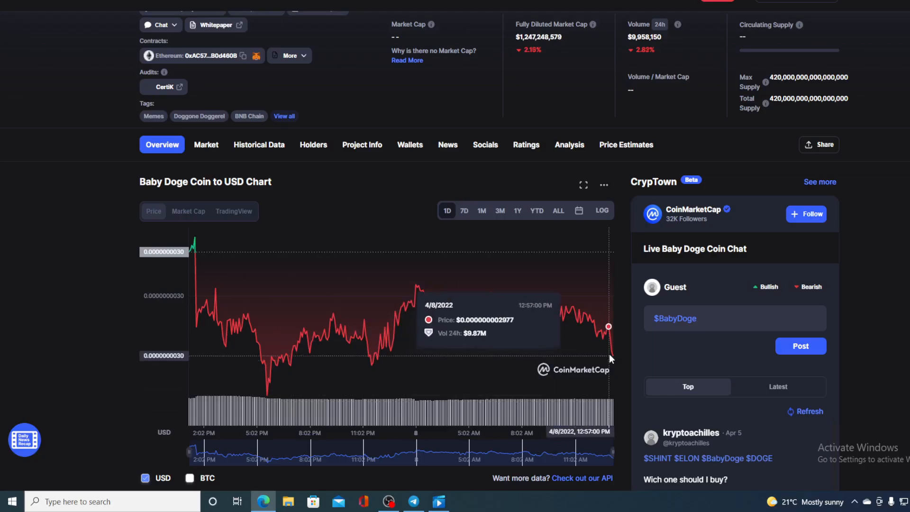
{"action": "mouse_move", "coordinate": [373, 336]}
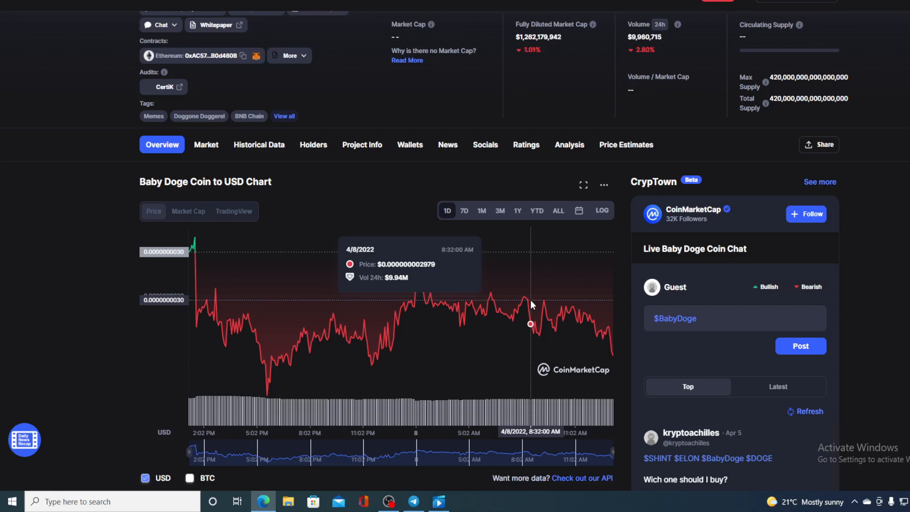
{"action": "mouse_move", "coordinate": [601, 333]}
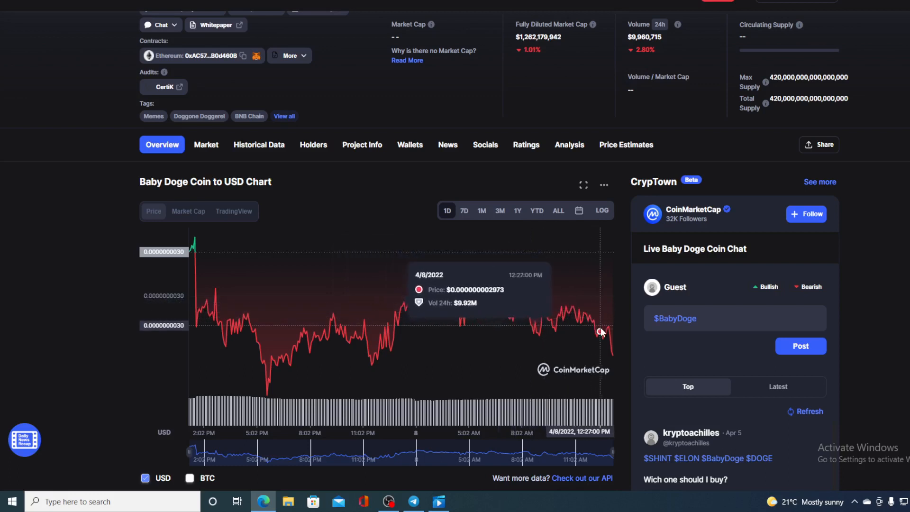
{"action": "mouse_move", "coordinate": [613, 358]}
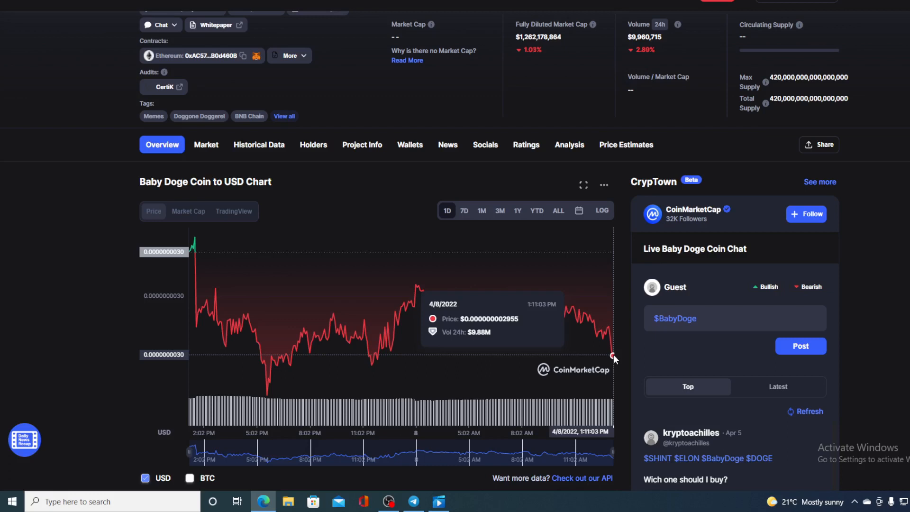
{"action": "mouse_move", "coordinate": [607, 328]}
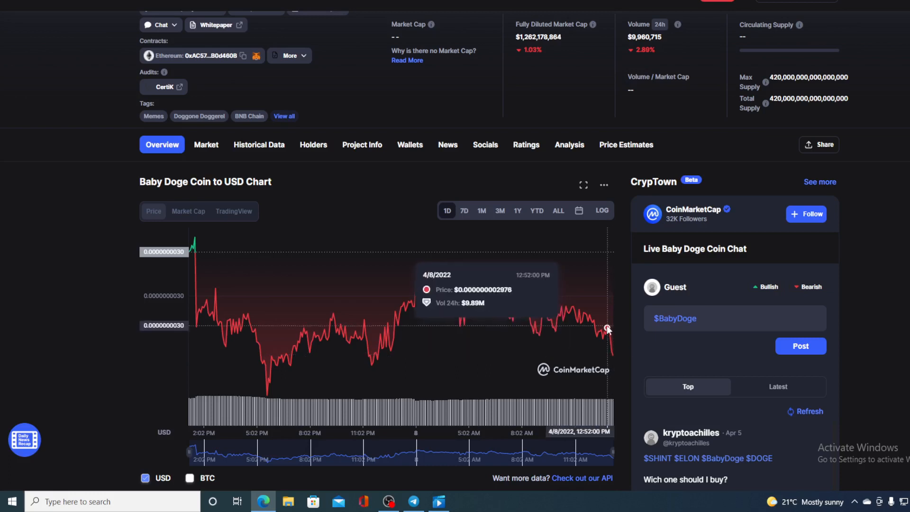